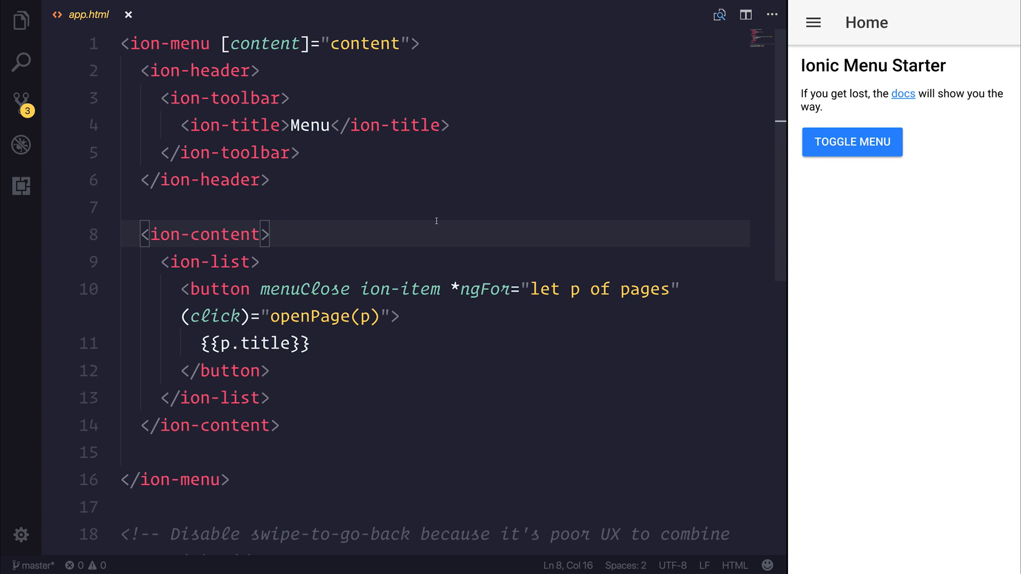
# Insert a blank first line in app.html above the <ion-menu> block.
pyautogui.click(270, 234)
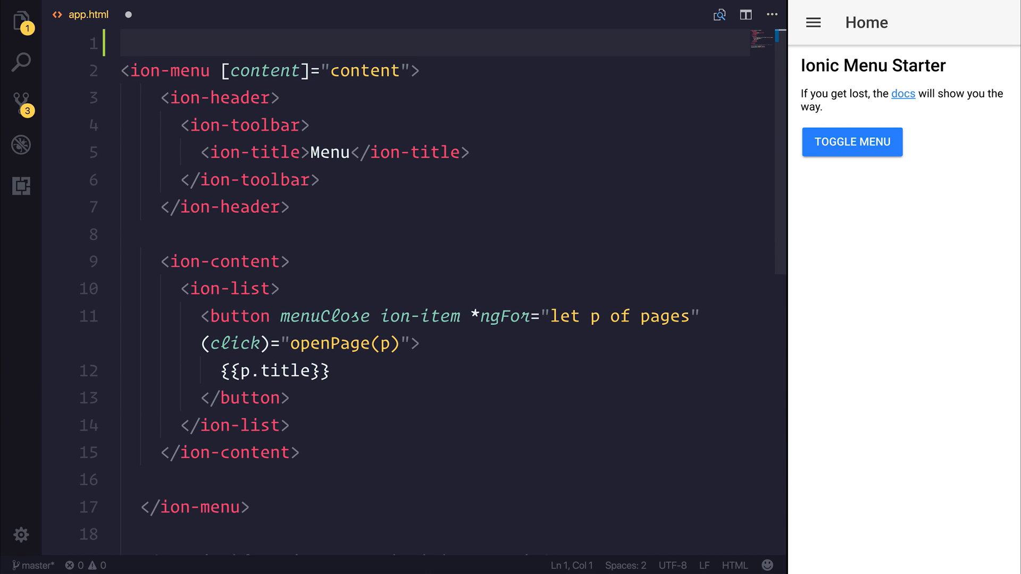
# Wrap the ion-menu and ion-nav markup in an <ion-split-pane> element.
pyautogui.write('<ion-')
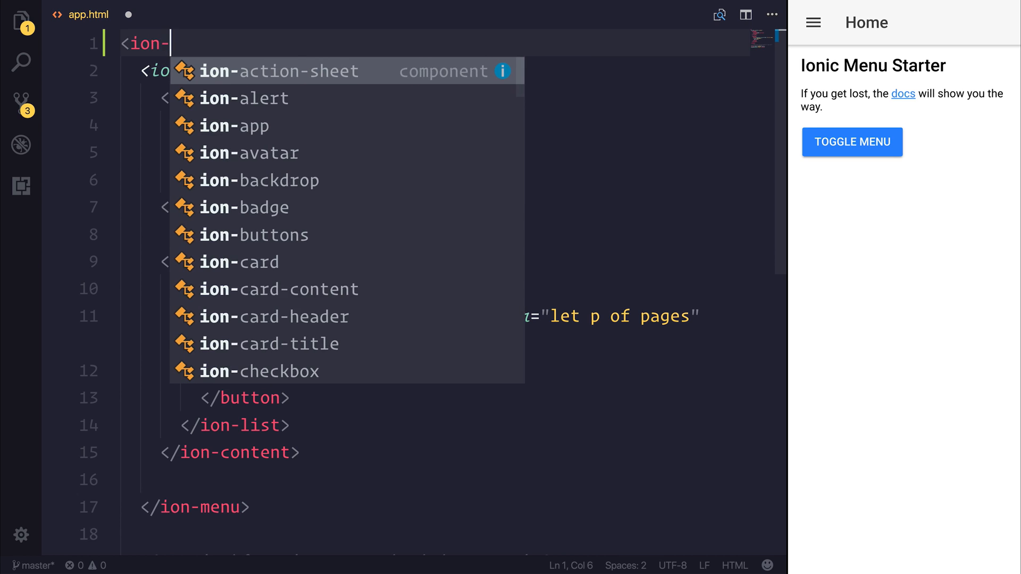
pyautogui.write('split-pane>')
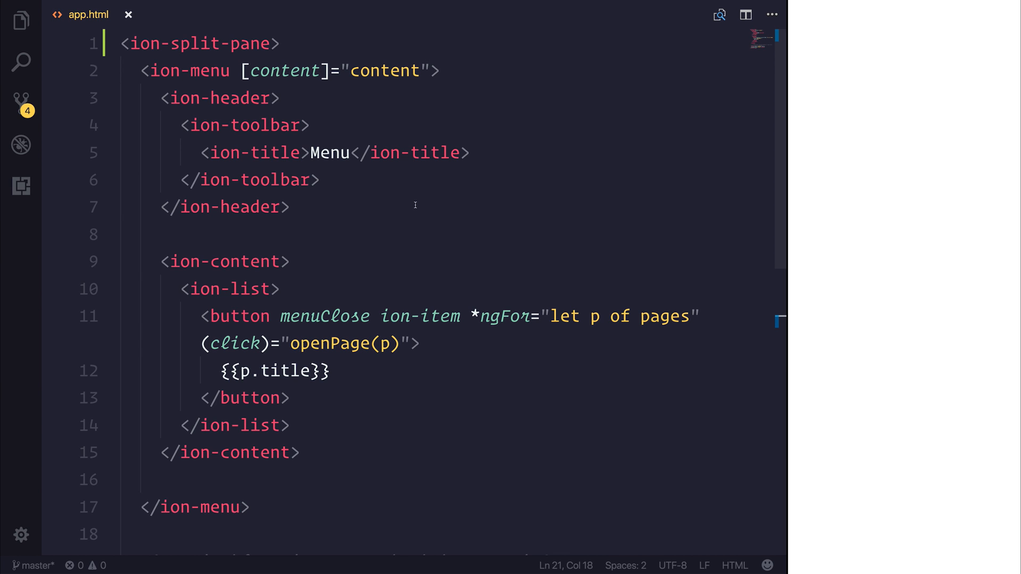
pyautogui.scroll(-3)
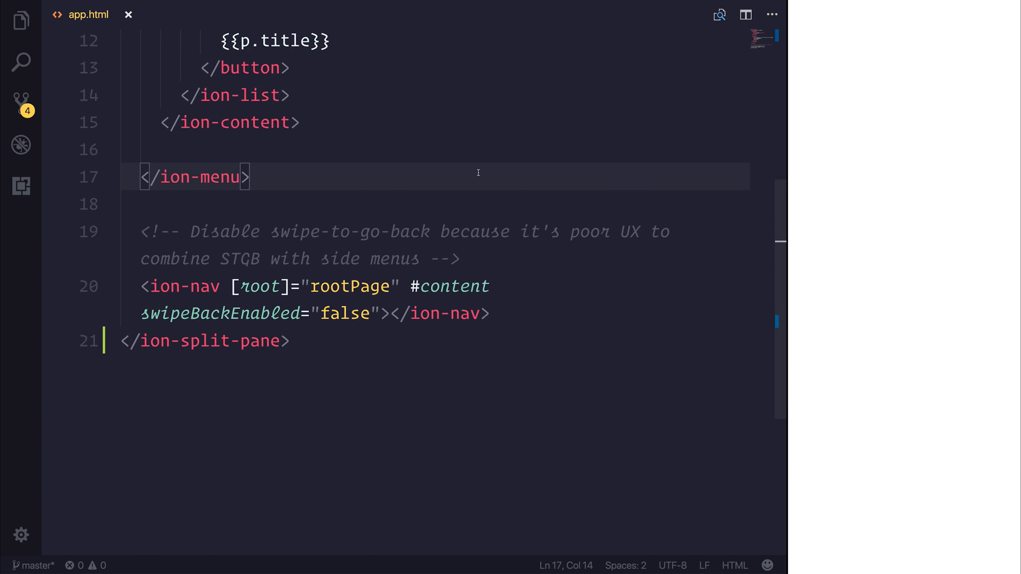
# Add the main attribute to the <ion-nav> element and save.
pyautogui.click(384, 313)
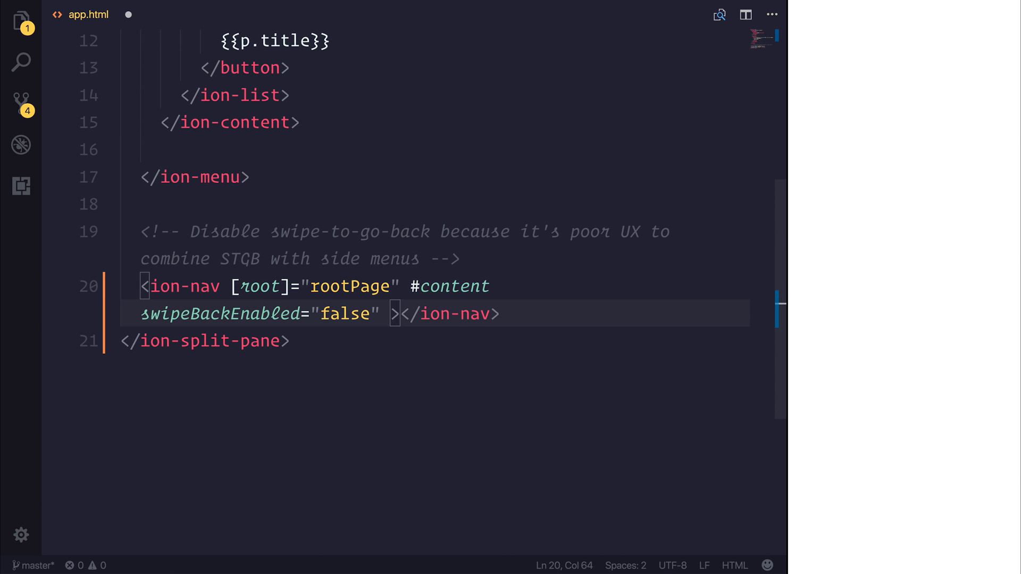
pyautogui.write('main')
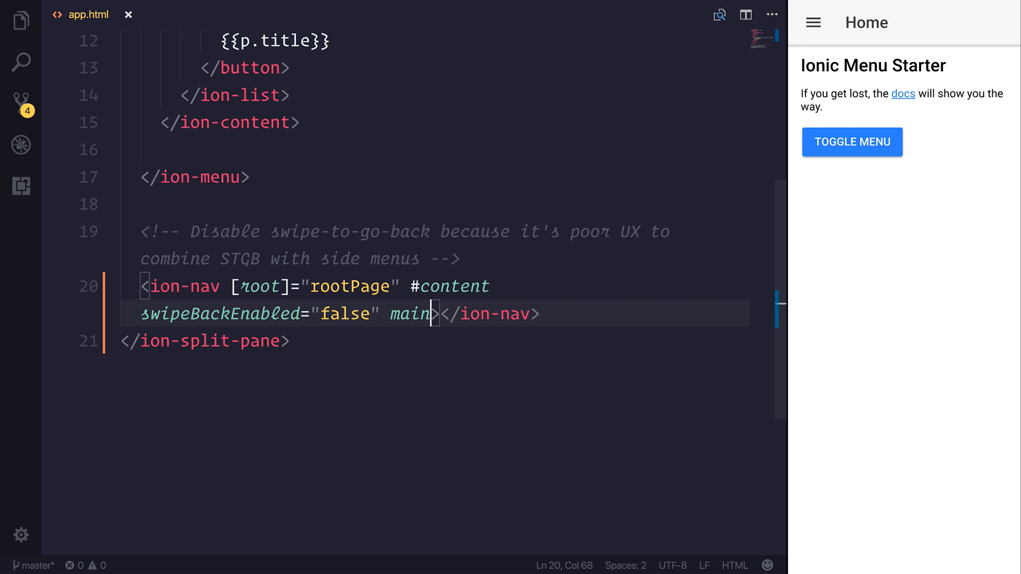
pyautogui.moveTo(786, 249)
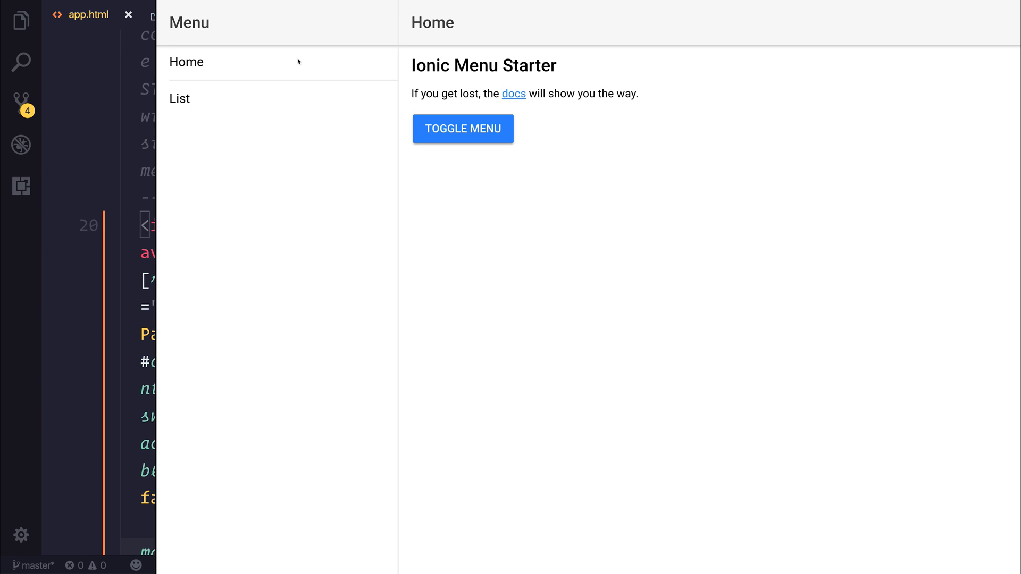
pyautogui.moveTo(202, 98)
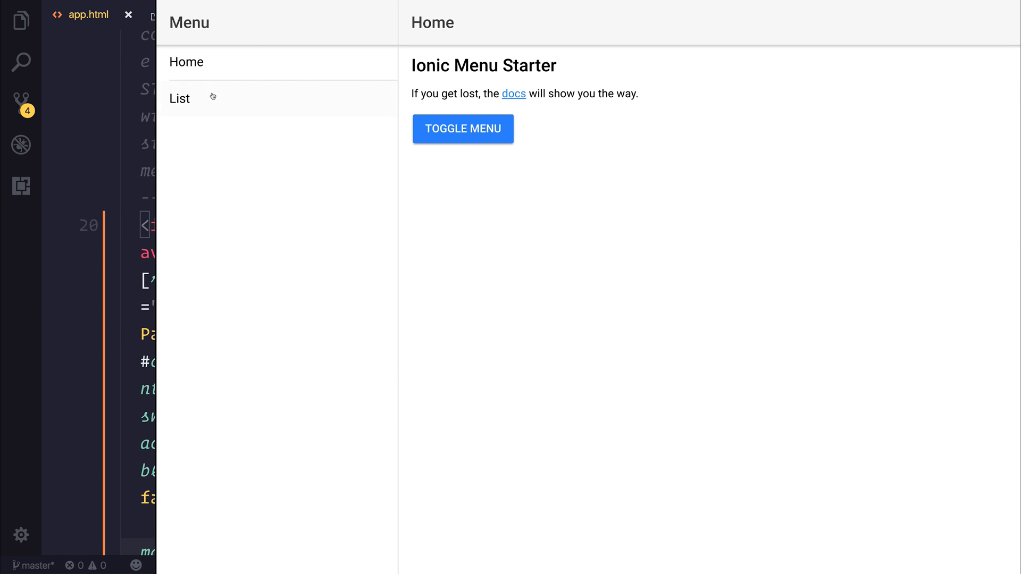
# In the preview's side menu, open the List page, then return to Home.
pyautogui.click(179, 98)
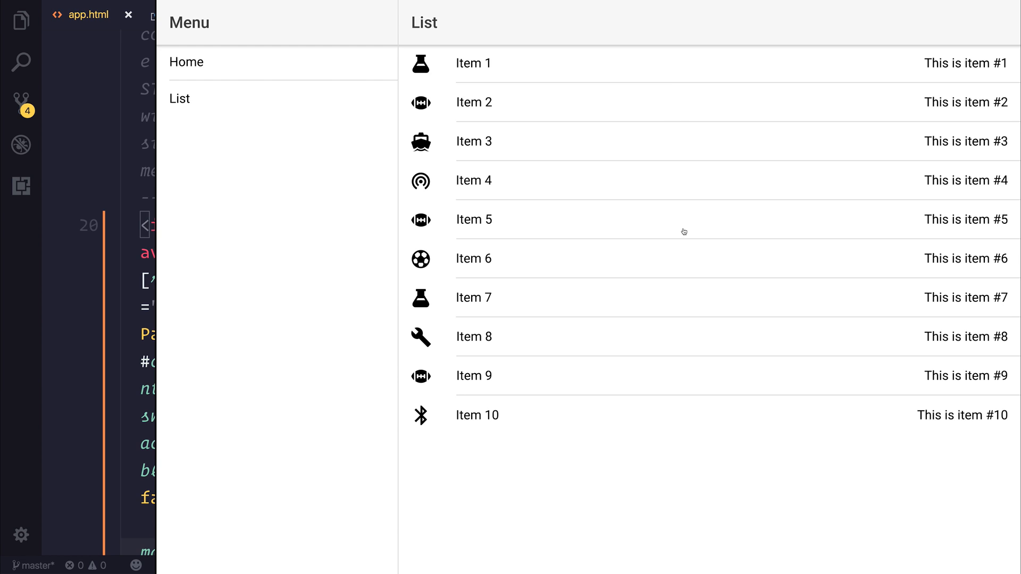
pyautogui.moveTo(703, 247)
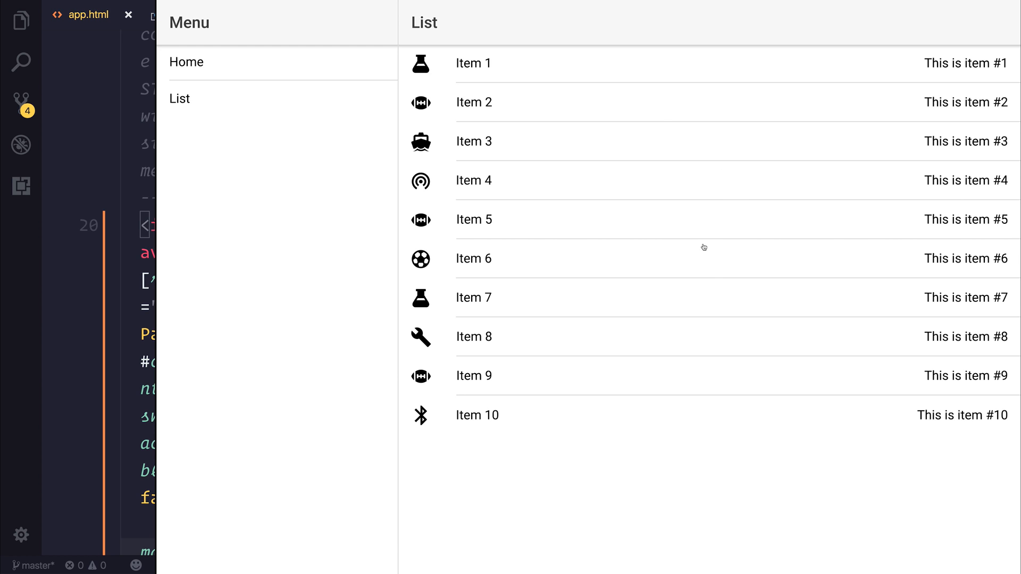
pyautogui.click(186, 62)
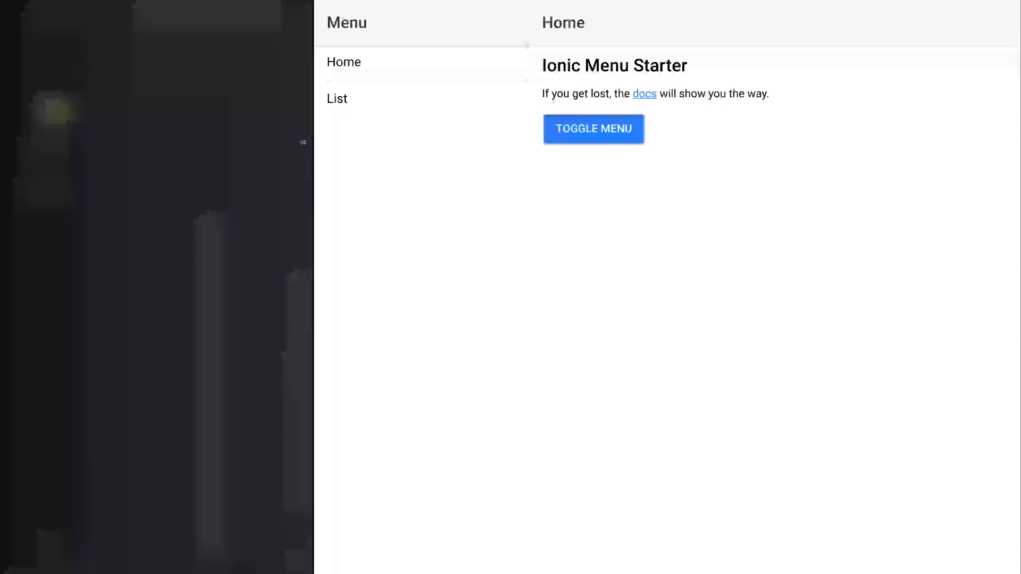
pyautogui.click(593, 128)
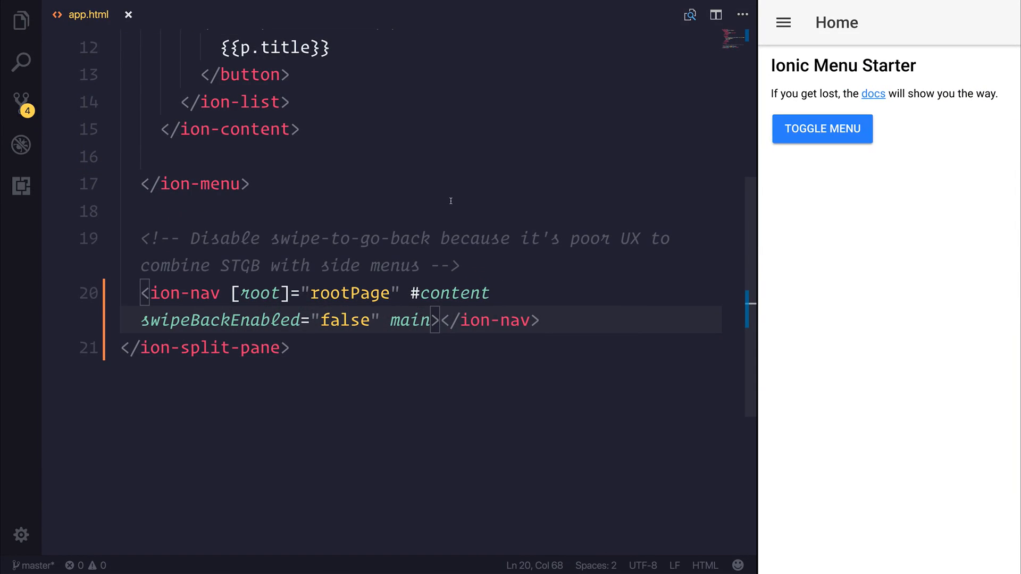
# Give ion-split-pane the condition when="(min-width: 500px)" and save app.html.
pyautogui.click(435, 320)
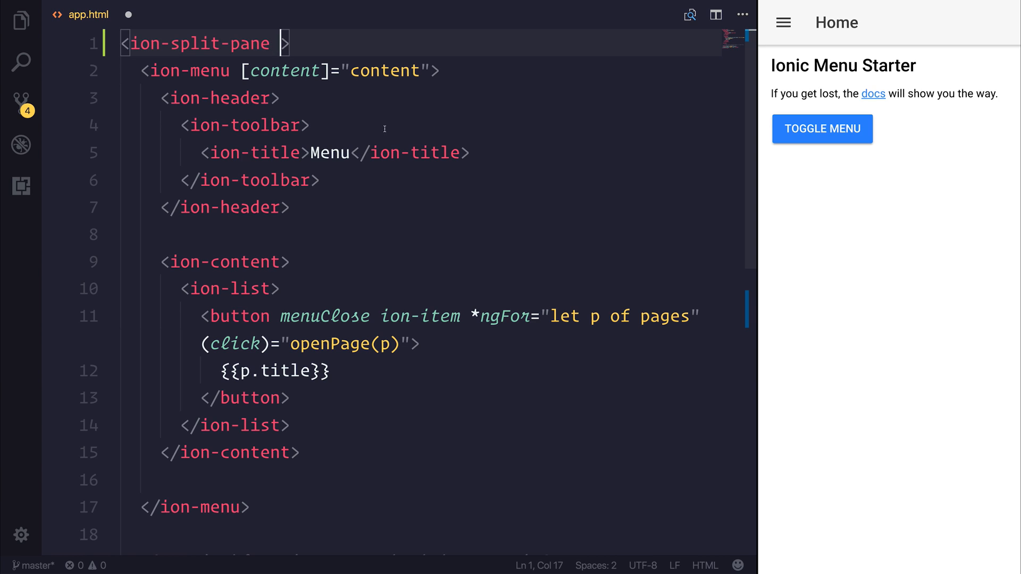
pyautogui.write('when=')
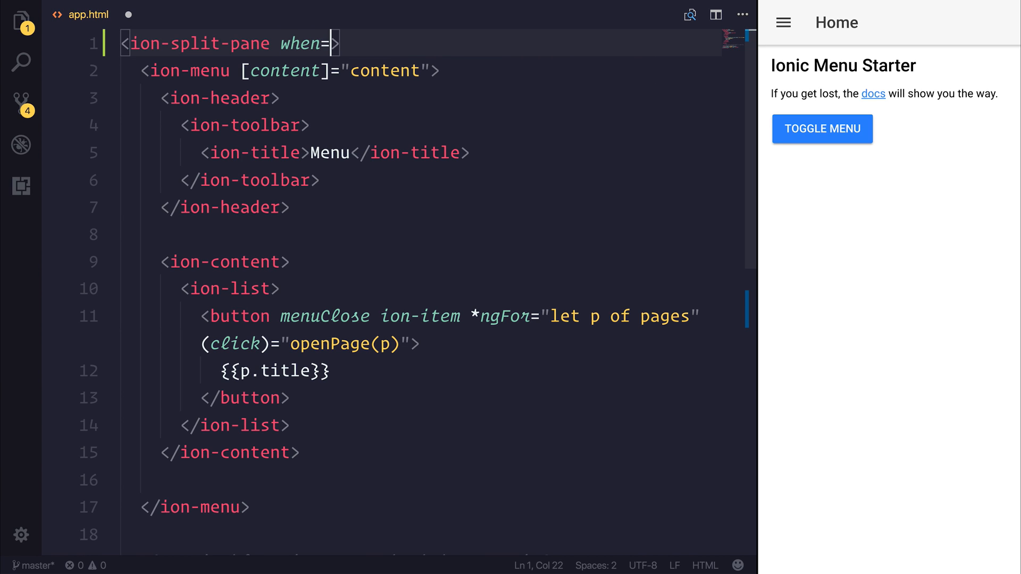
pyautogui.write('"')
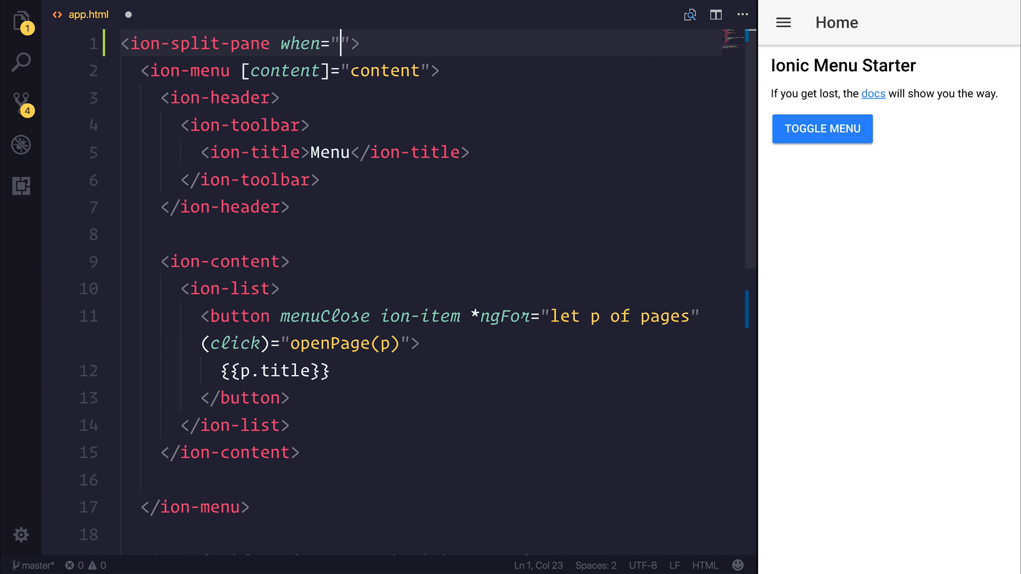
pyautogui.write('(min-wid')
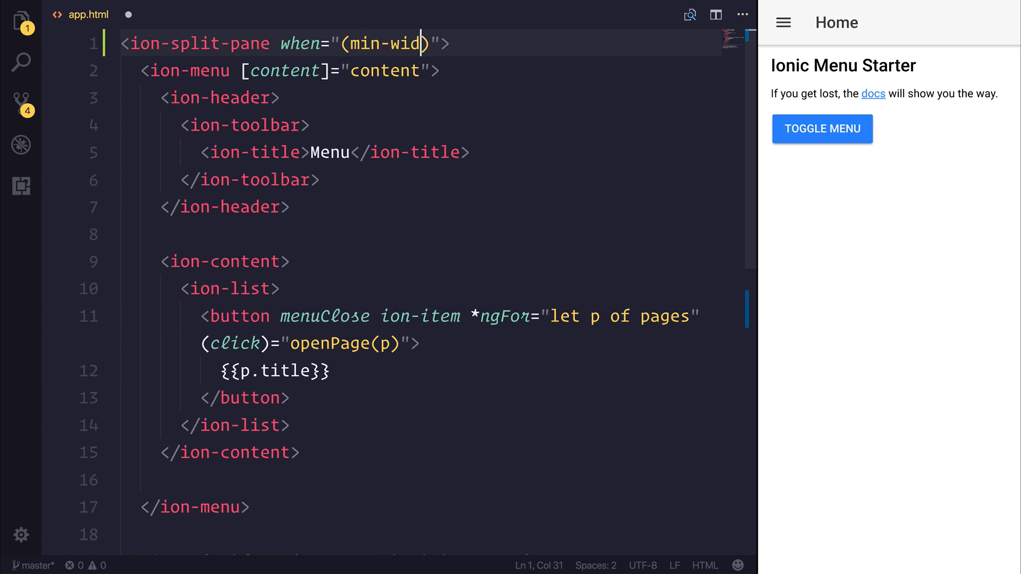
pyautogui.write('th:')
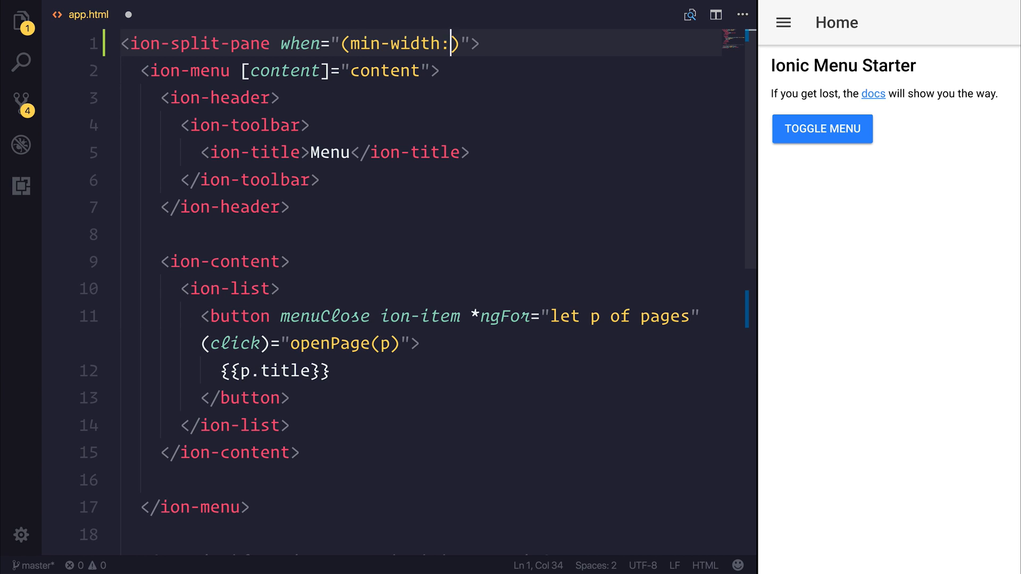
pyautogui.write('500px')
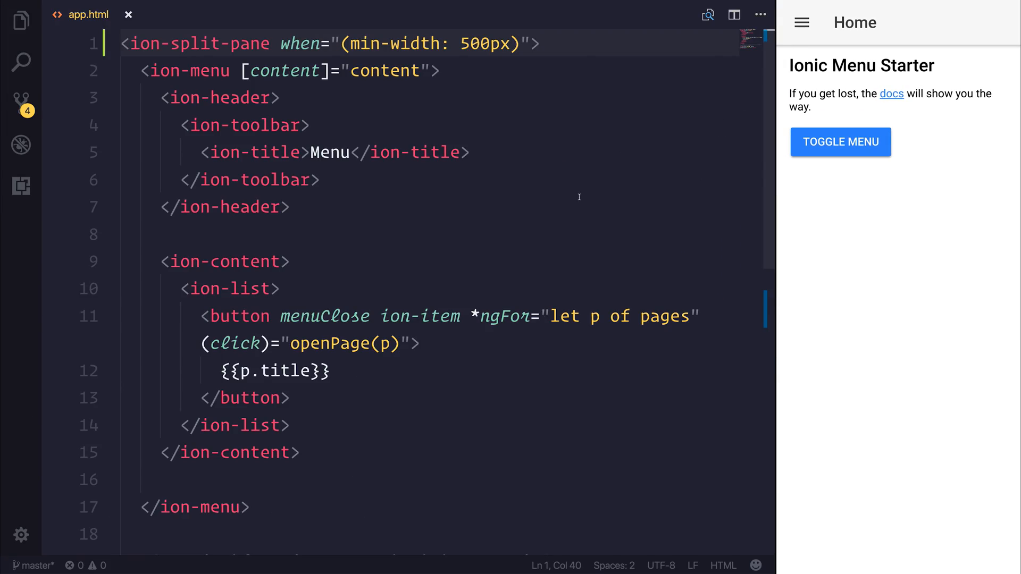
# Replace the min-width condition with the xs breakpoint and check the preview.
pyautogui.press('Backspace')
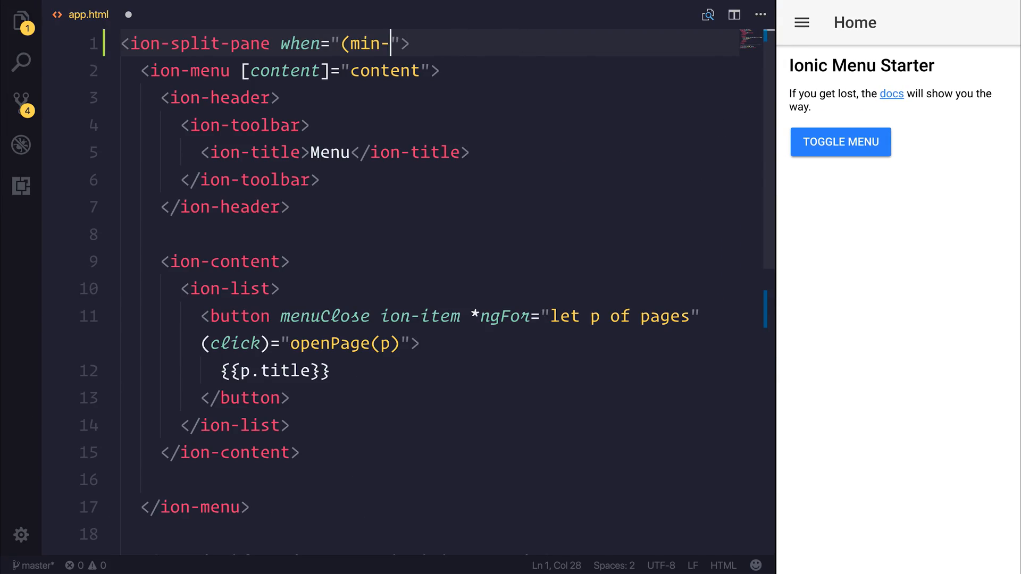
pyautogui.press('Backspace')
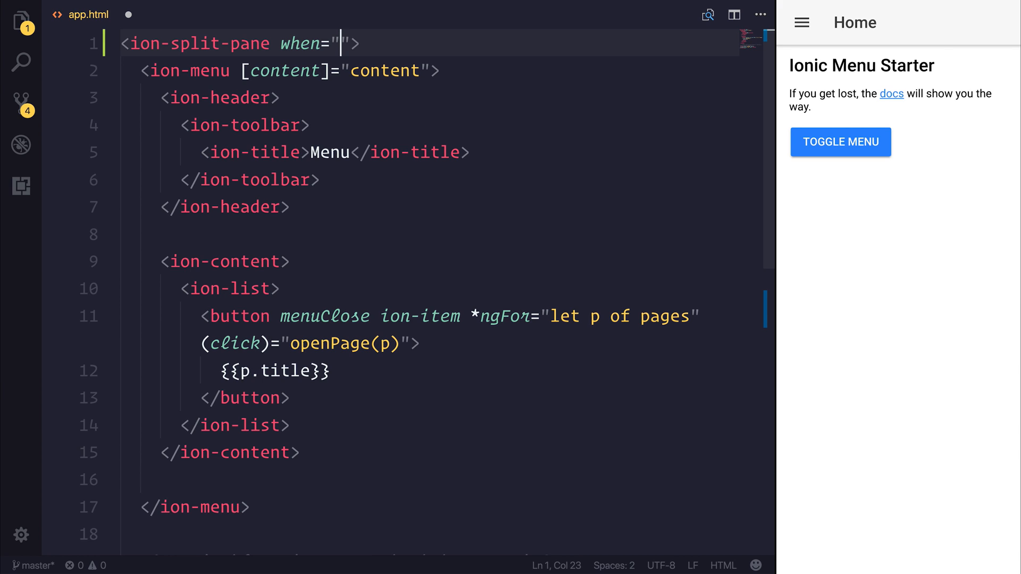
pyautogui.write('xs')
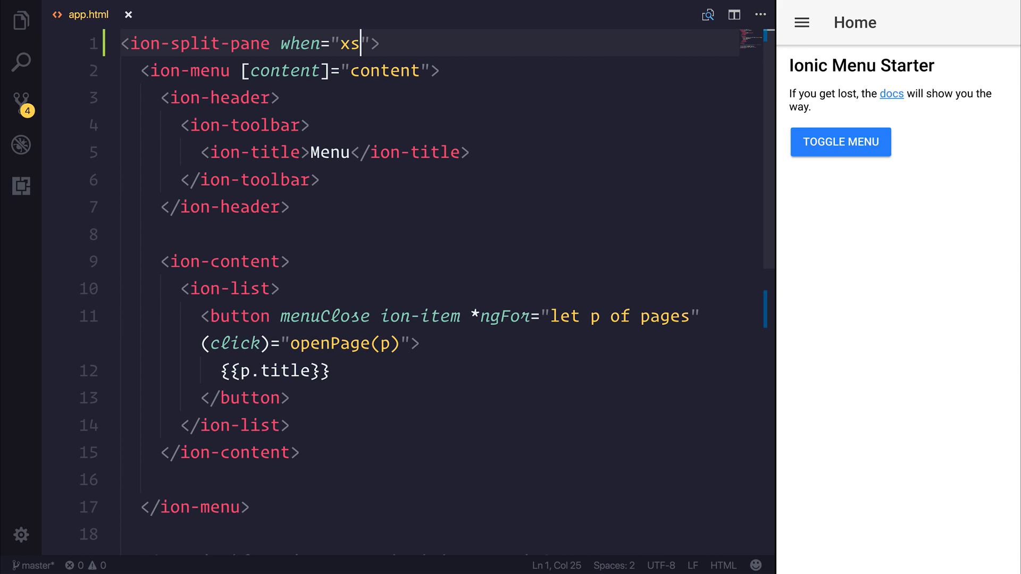
pyautogui.click(840, 142)
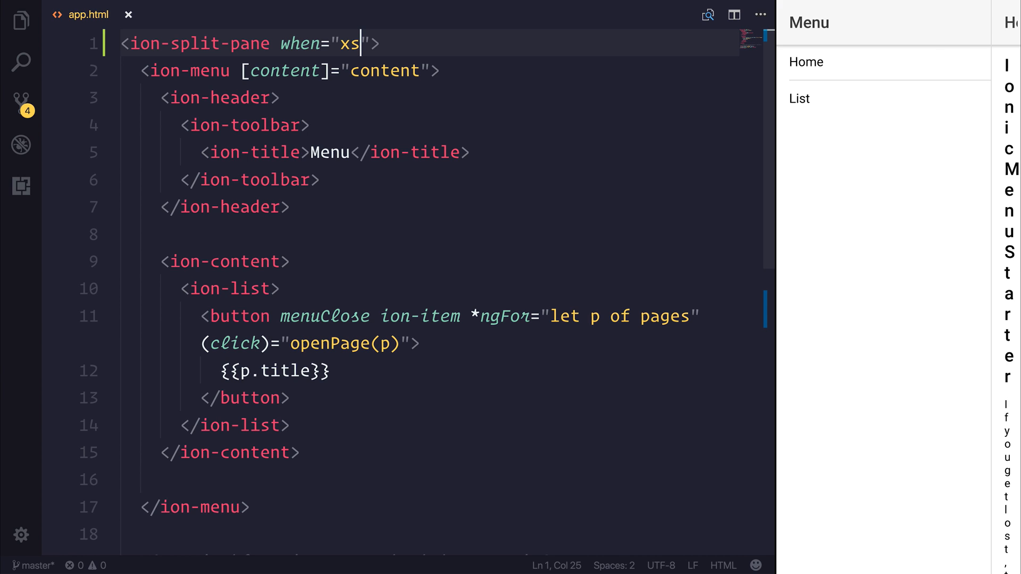
# Try the sm, md and xl breakpoints, then start turning when into a [when] binding.
pyautogui.press('Backspace')
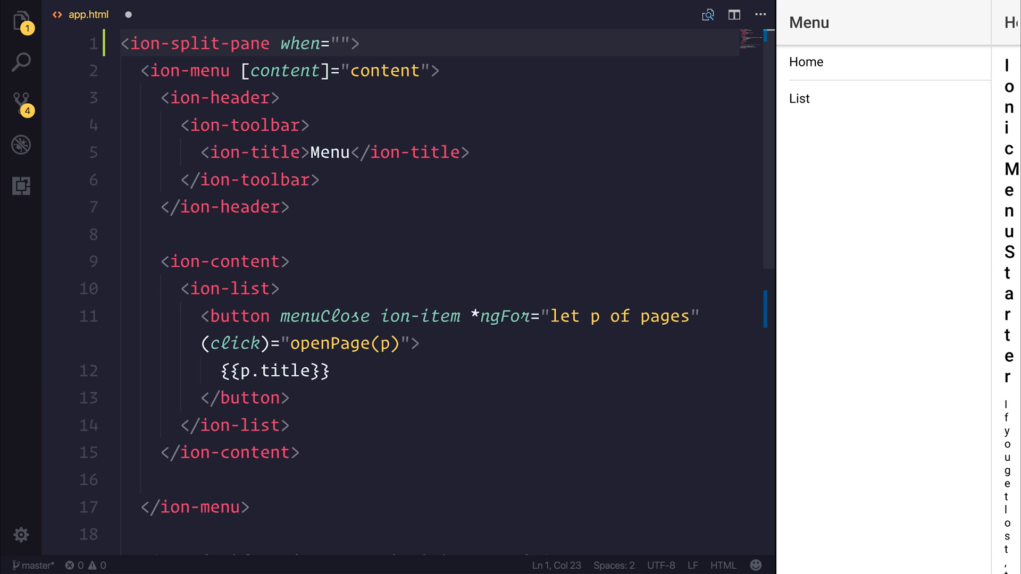
pyautogui.write('sm')
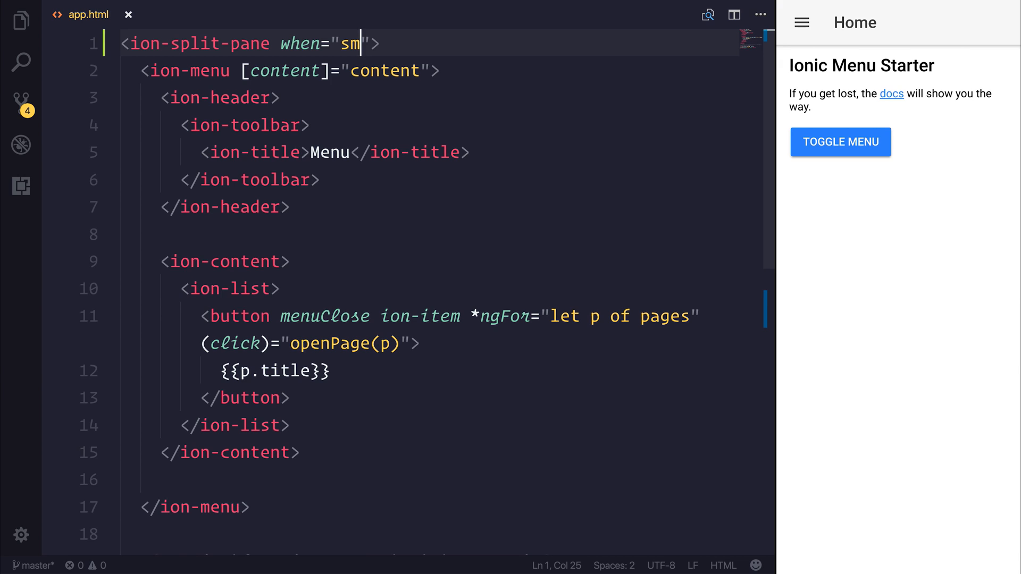
pyautogui.write('md')
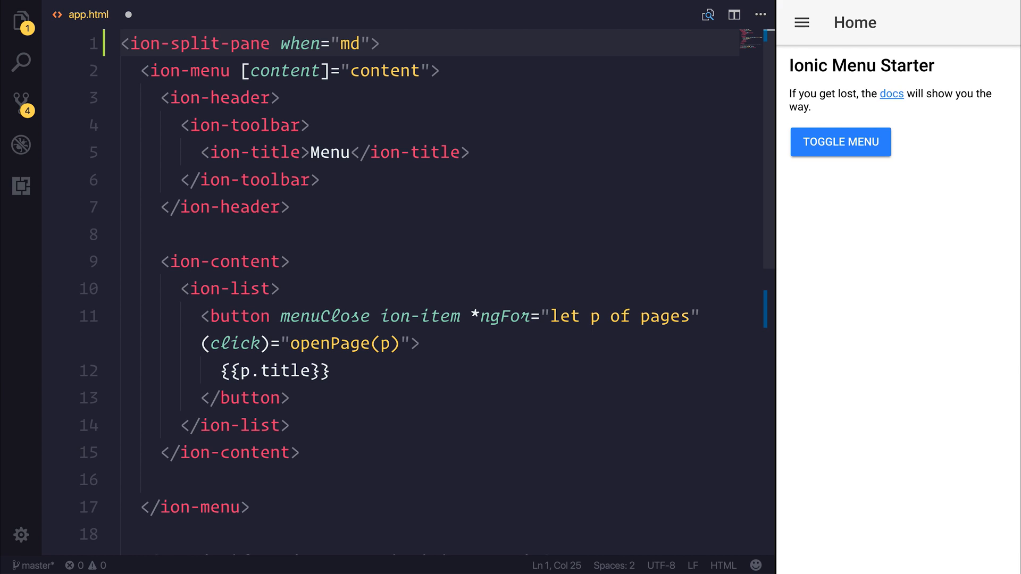
pyautogui.write('xl')
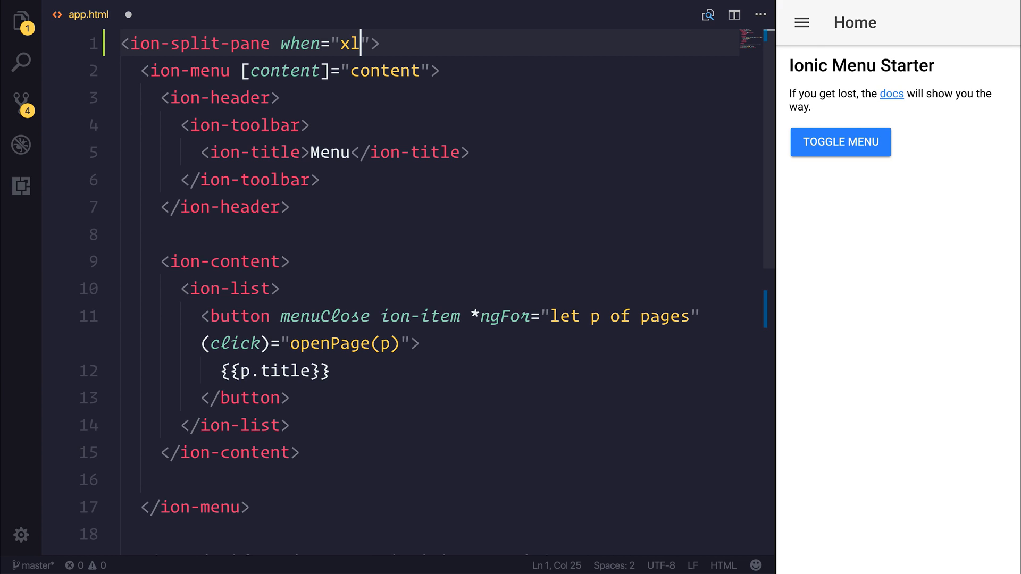
pyautogui.press('Backspace')
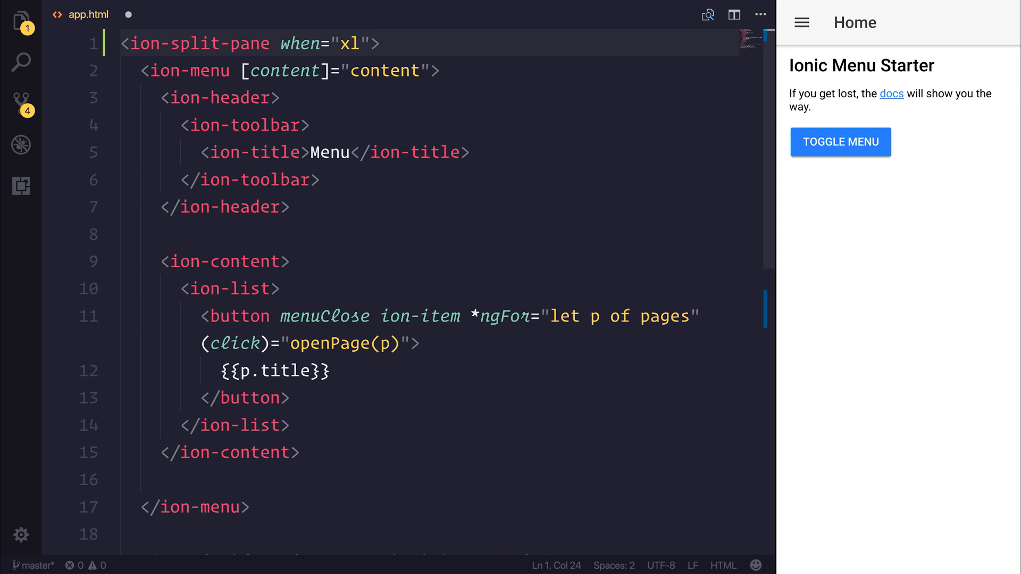
pyautogui.click(280, 43)
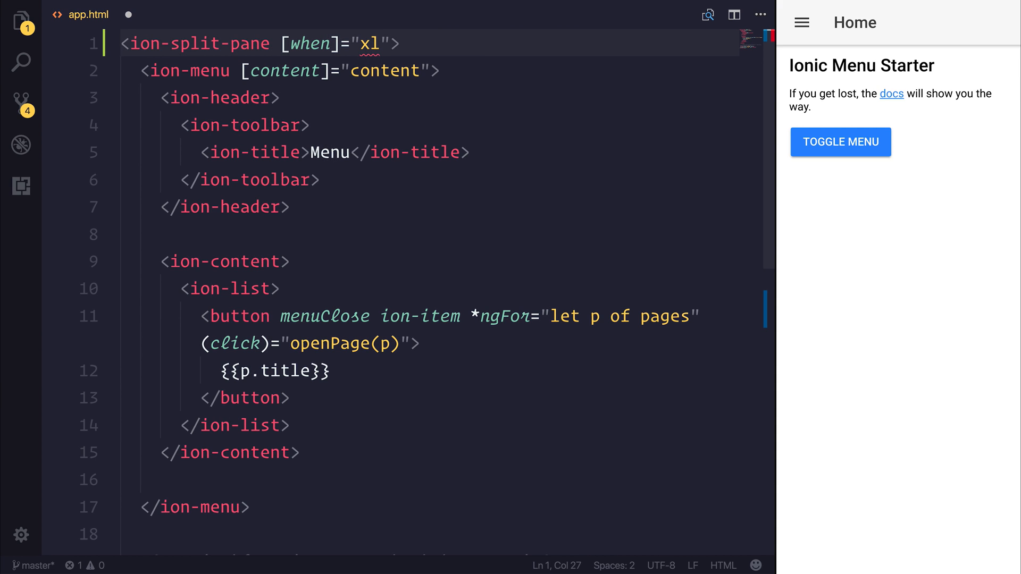
# Add shouldShowPane = false to app.component.ts and bind [when] to shouldShowPane.
pyautogui.write('app')
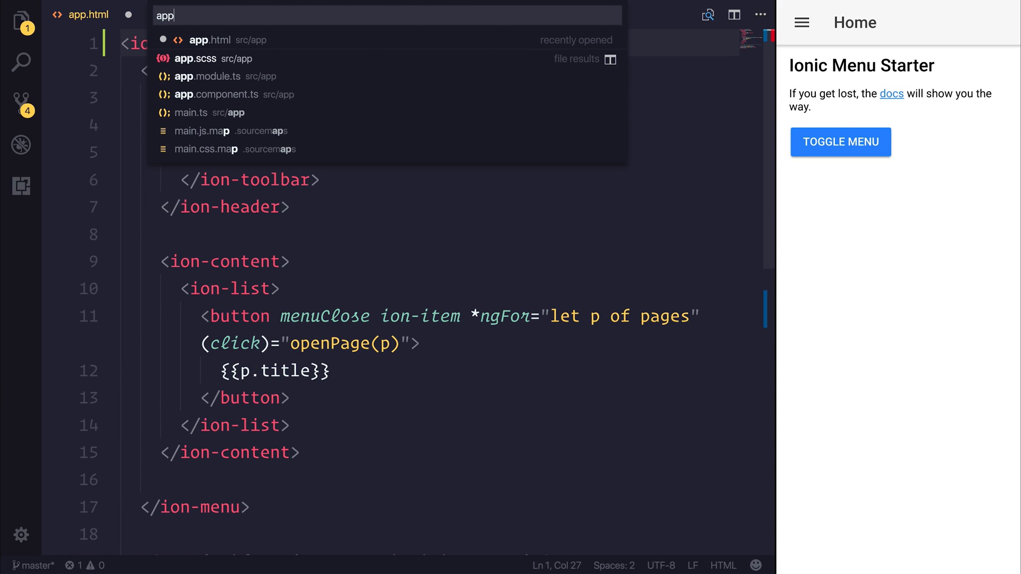
pyautogui.click(217, 94)
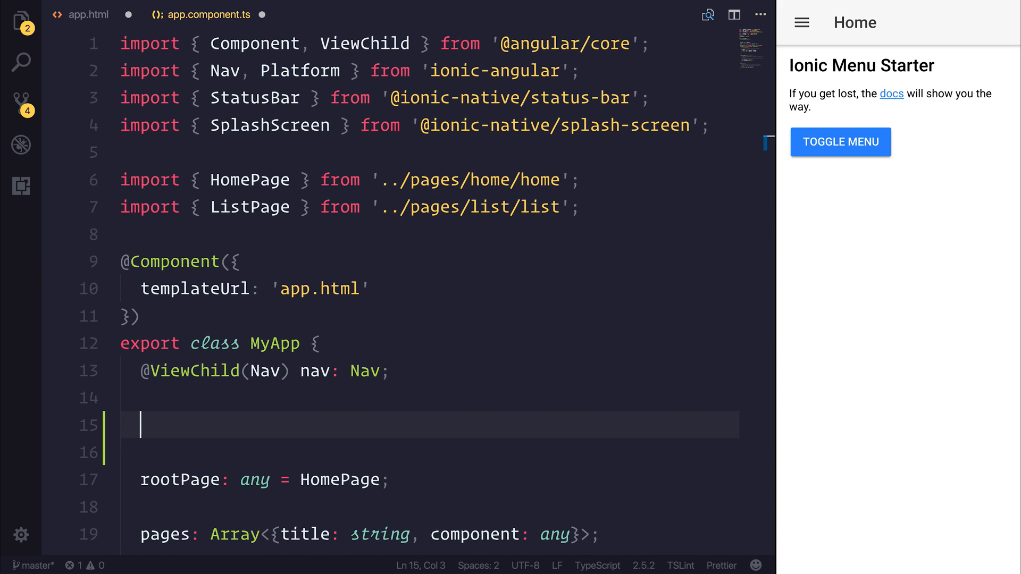
pyautogui.write('shouldShowP')
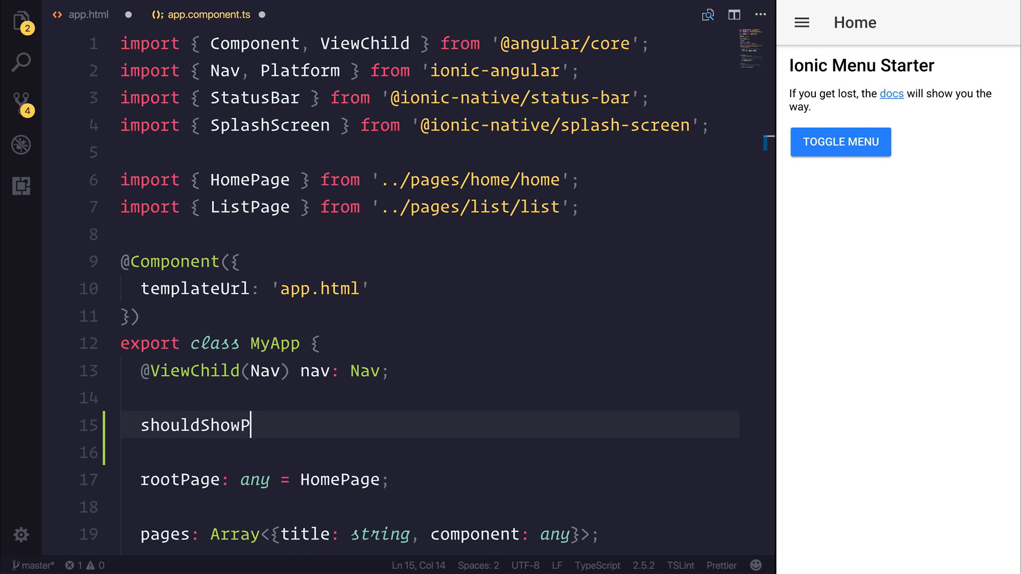
pyautogui.write('ane = fa')
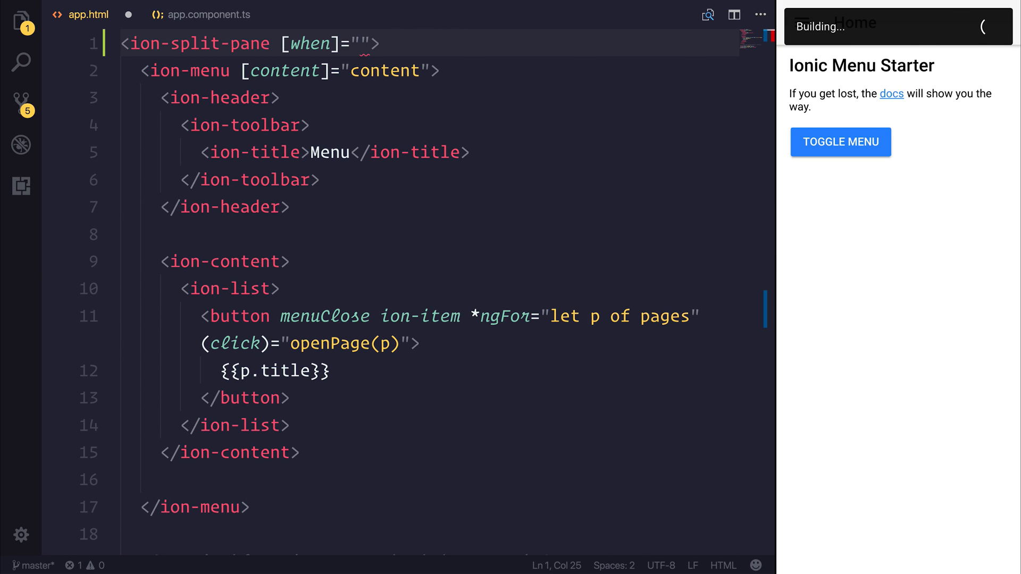
pyautogui.write('shouldShowPane')
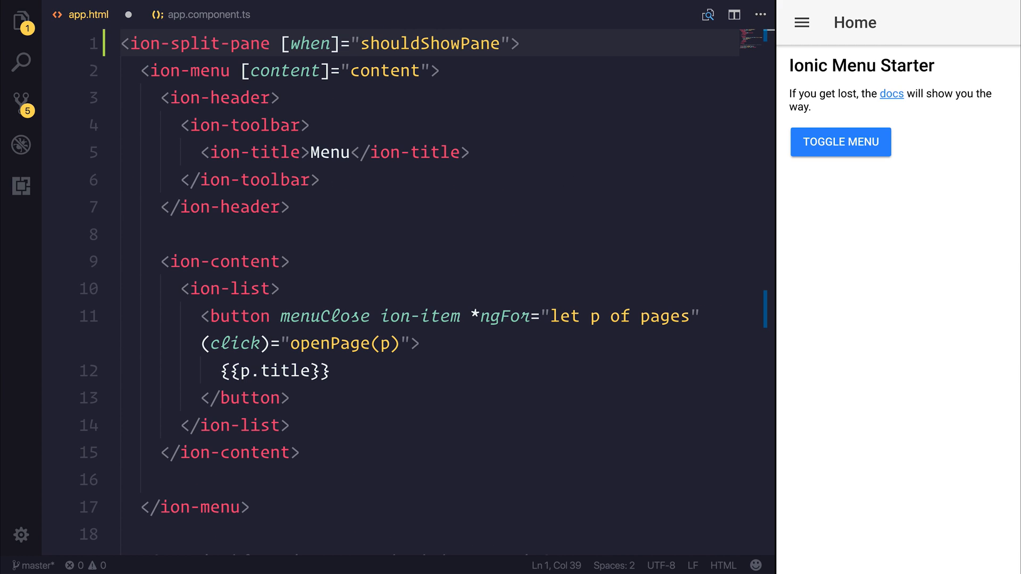